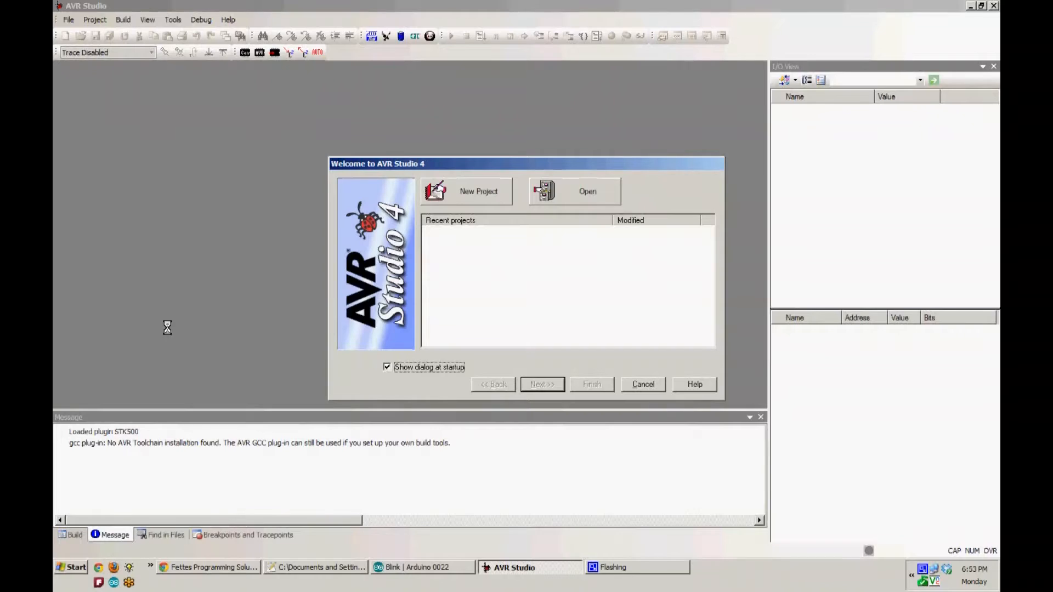
pyautogui.moveTo(638, 394)
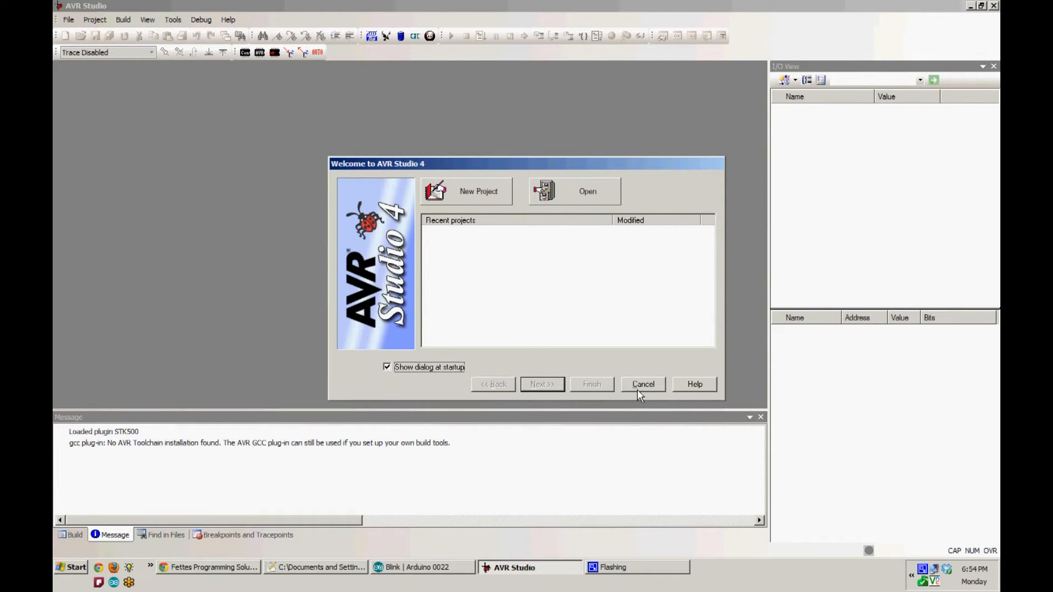
# Cancel the Welcome to AVR Studio 4 dialog to reach the empty workspace.
pyautogui.click(642, 384)
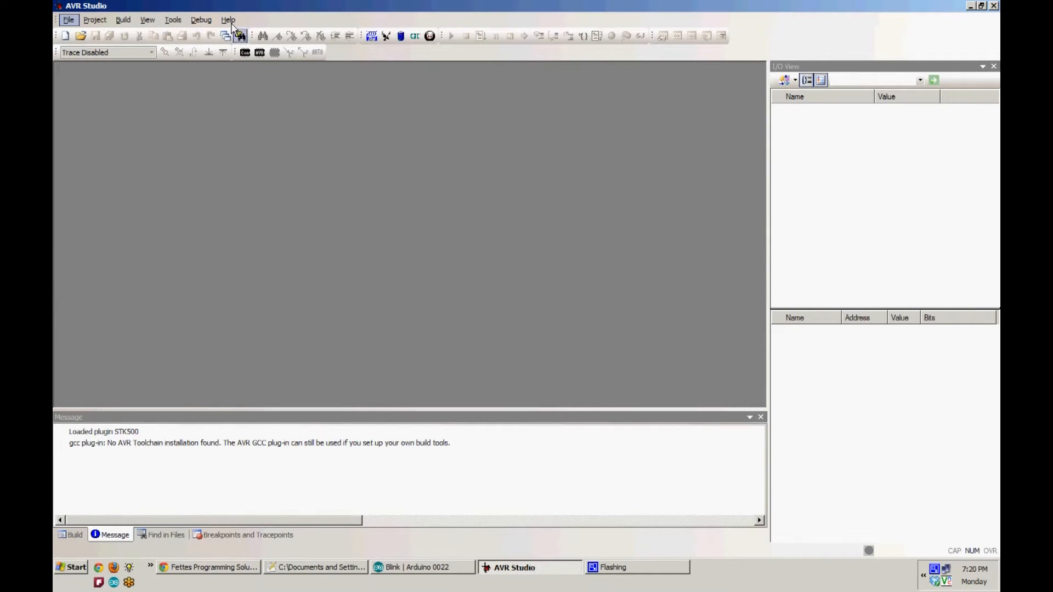
# Connect to the AVR Dragon programmer over USB via Tools > Program AVR > Connect.
pyautogui.click(173, 19)
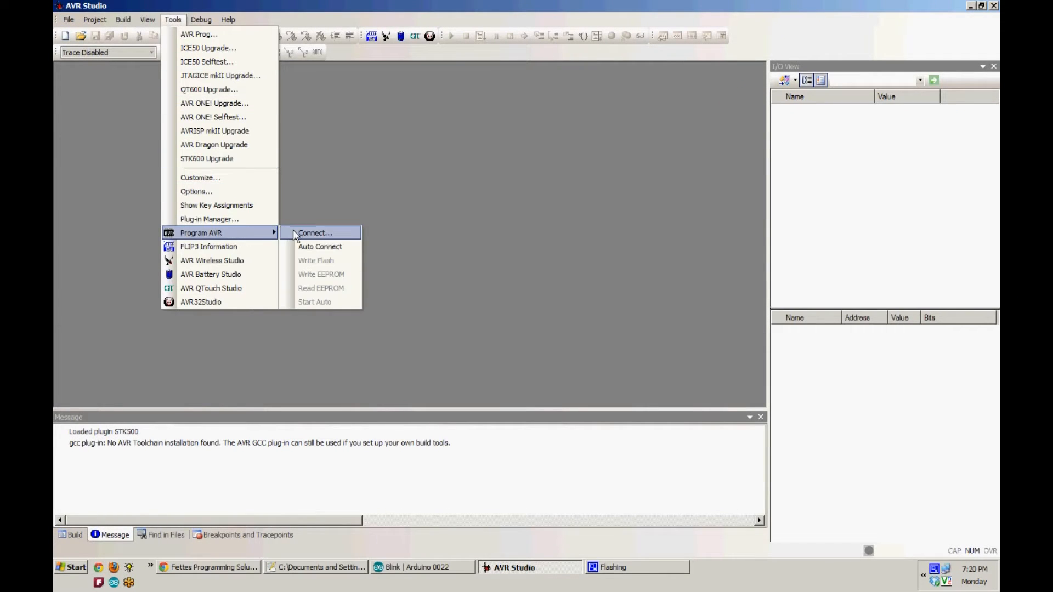
pyautogui.click(315, 233)
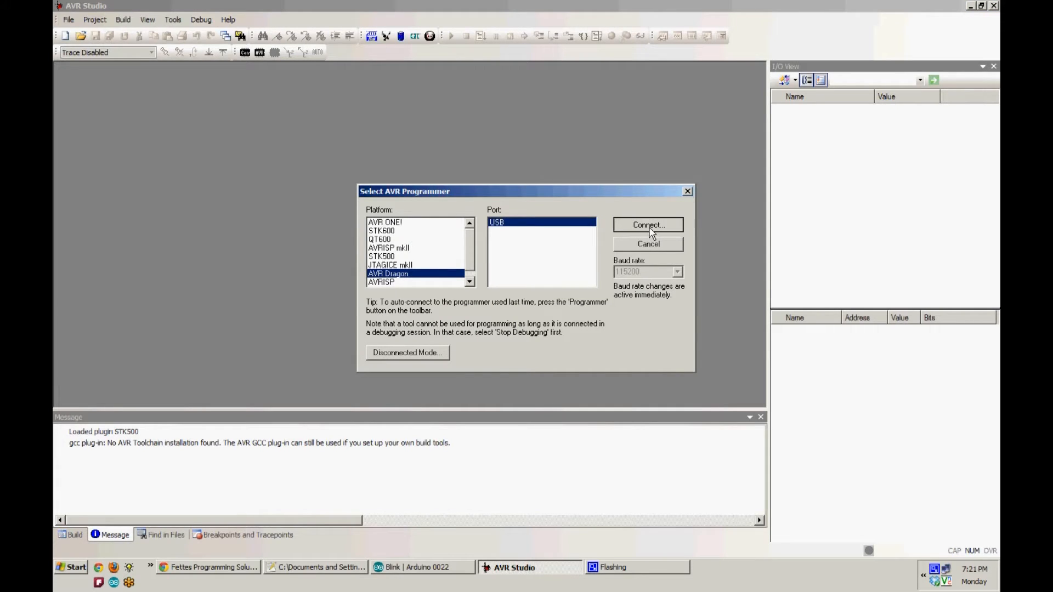
pyautogui.click(647, 225)
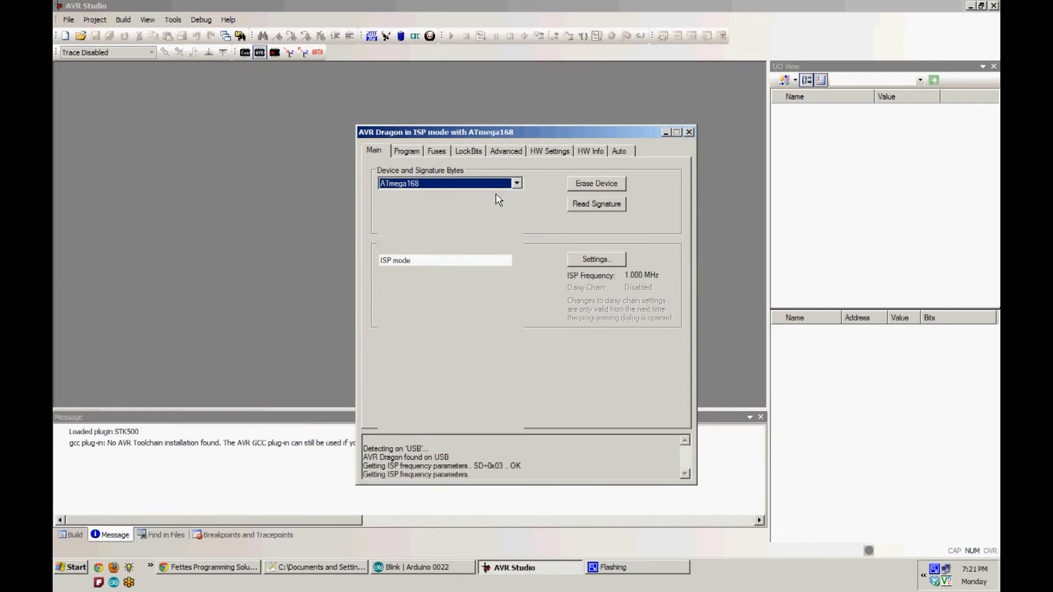
# Read the ATmega168 signature, keep ISP mode, and review the ISP frequency settings.
pyautogui.click(596, 204)
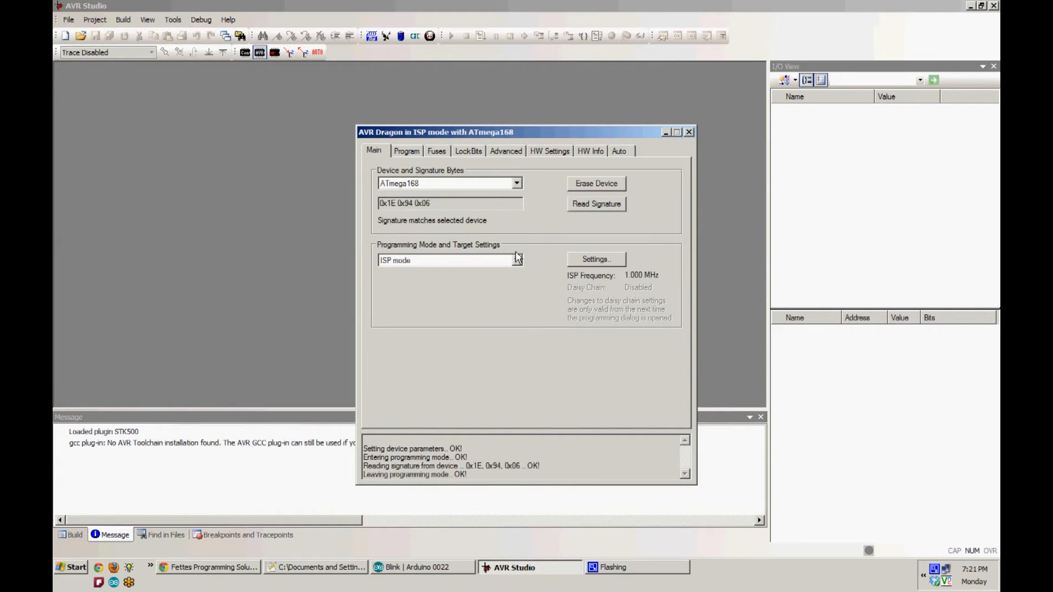
pyautogui.click(517, 261)
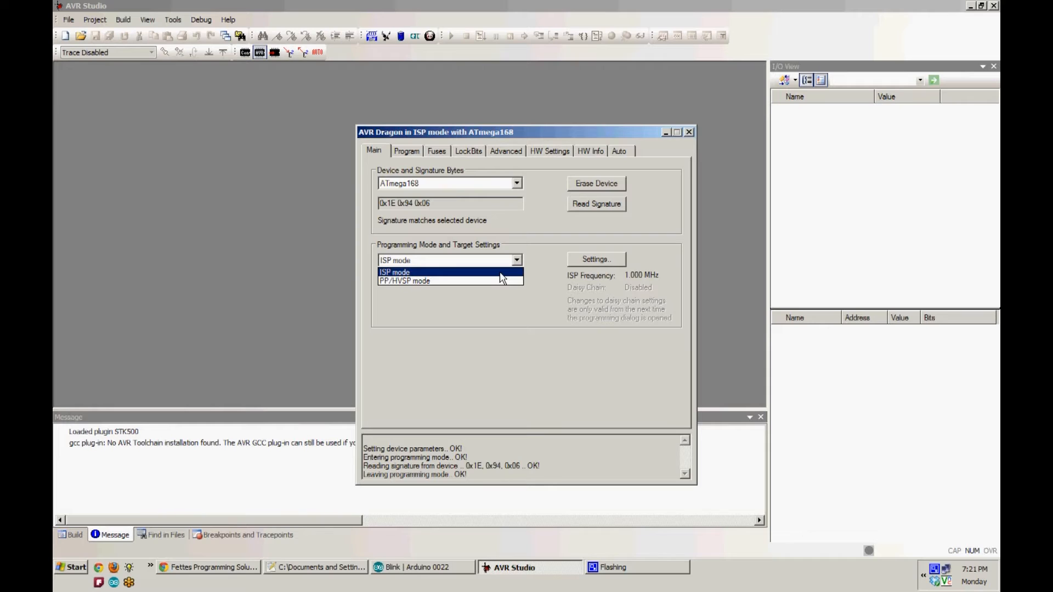
pyautogui.click(394, 272)
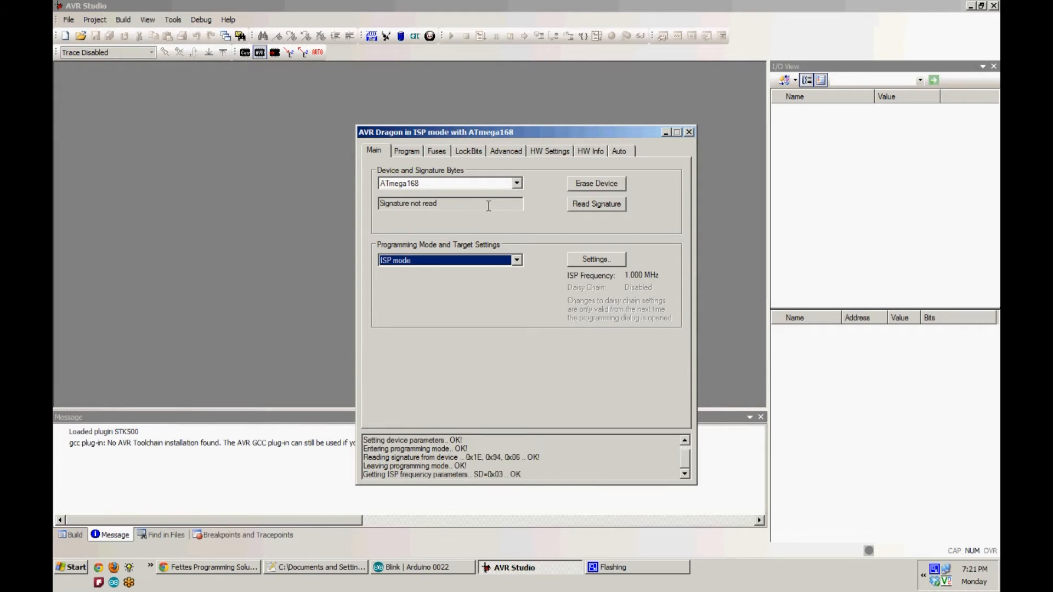
pyautogui.click(595, 259)
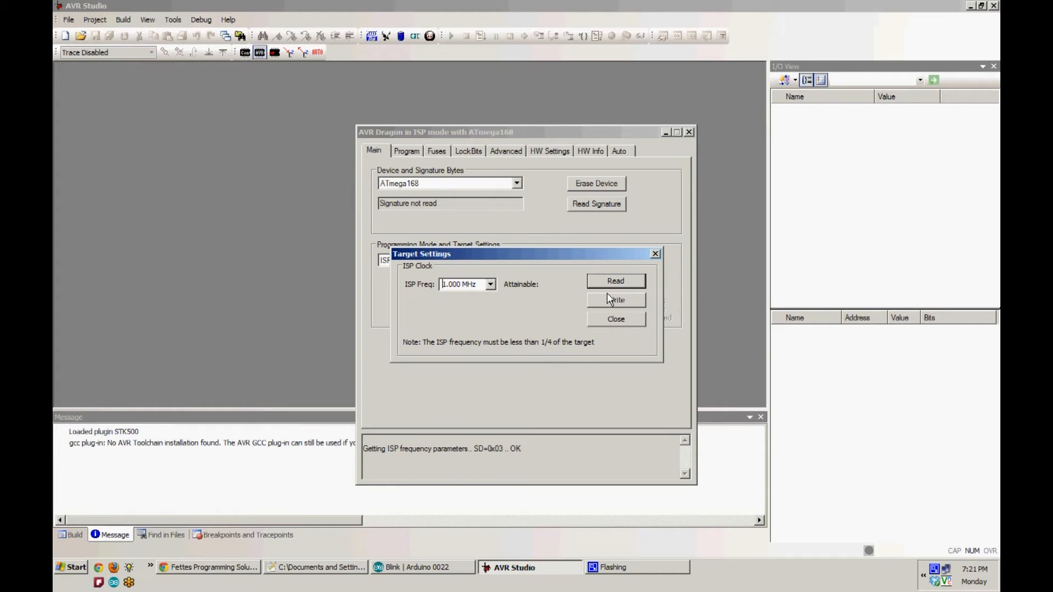
pyautogui.moveTo(615, 319)
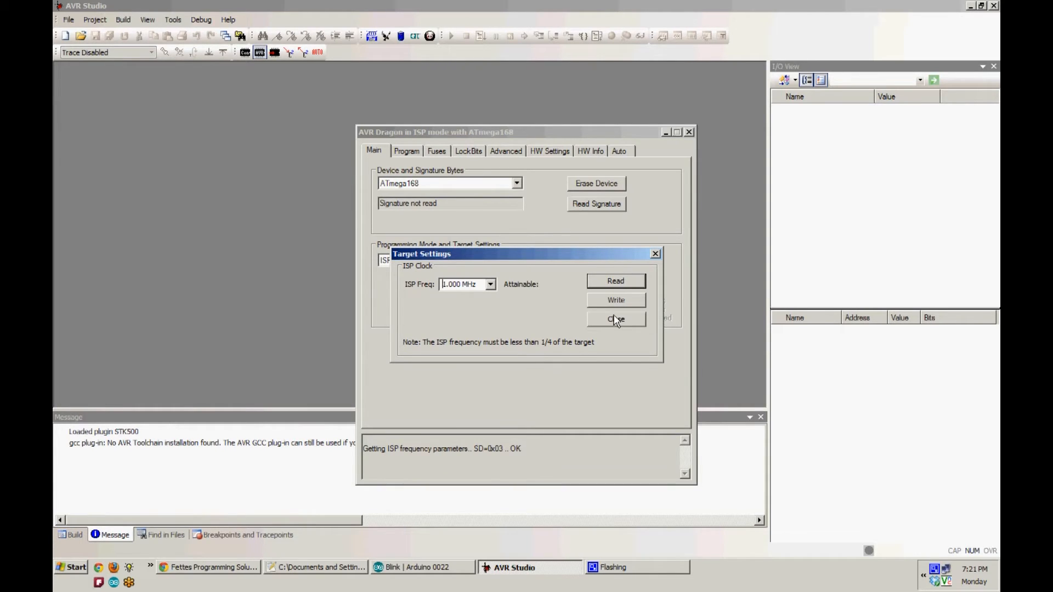
pyautogui.click(615, 319)
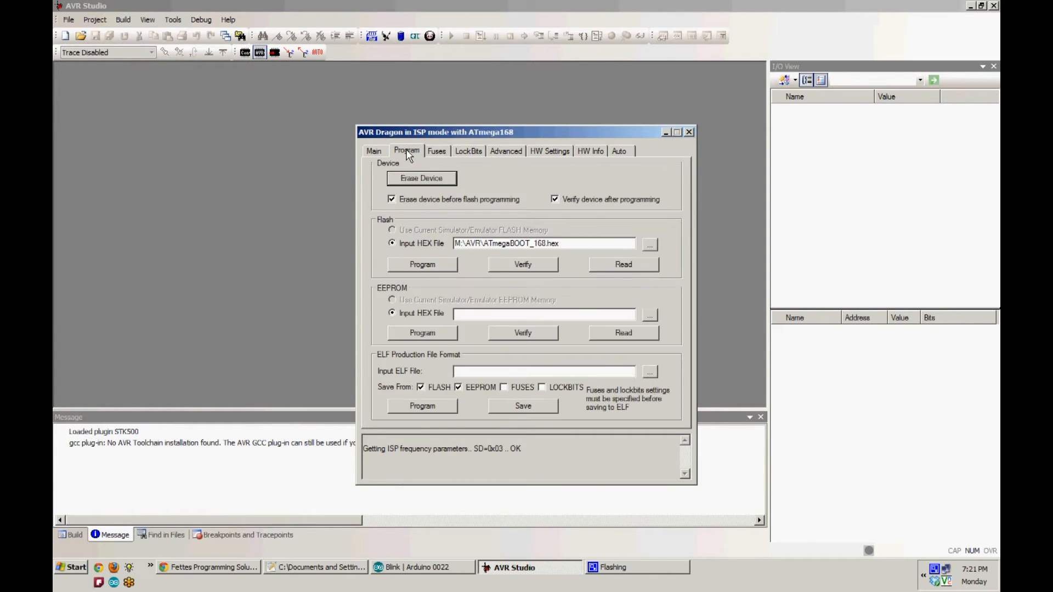
# Program ATmegaBOOT_168.hex into flash with verification, then move to the fuse settings.
pyautogui.tripleClick(544, 243)
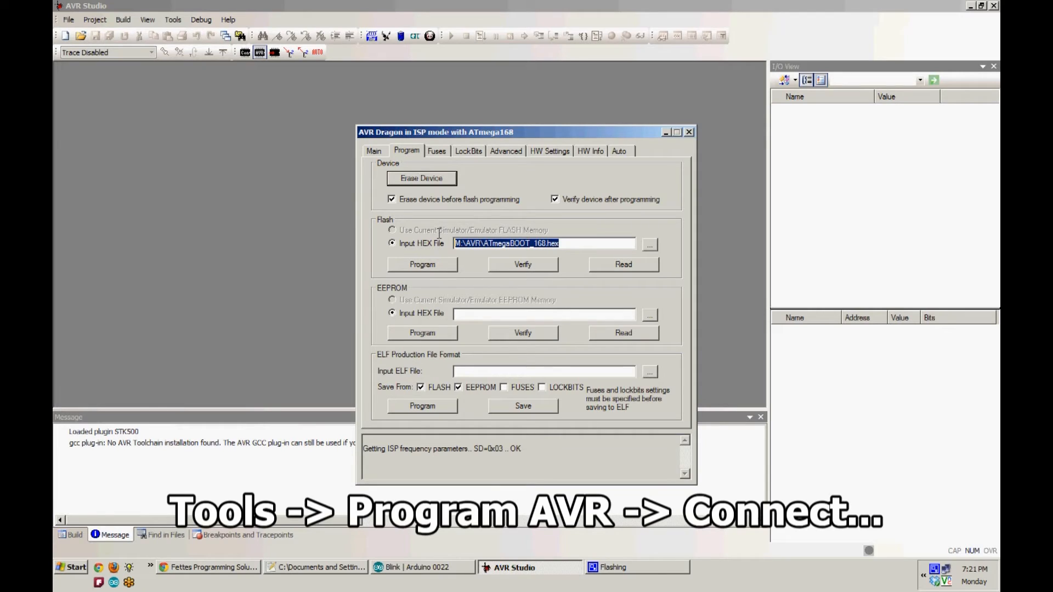
pyautogui.moveTo(436, 240)
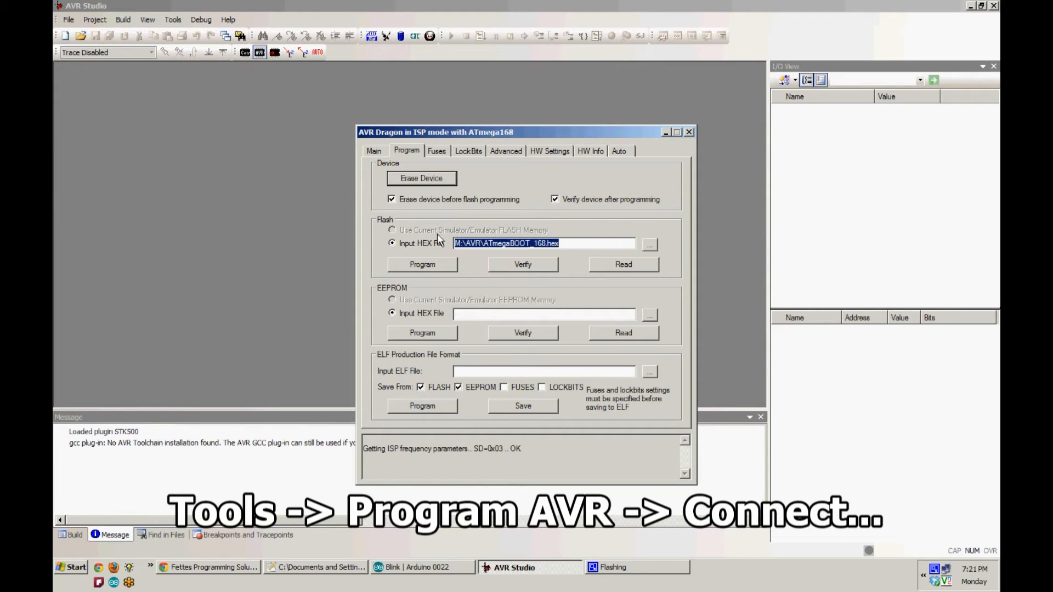
pyautogui.click(421, 264)
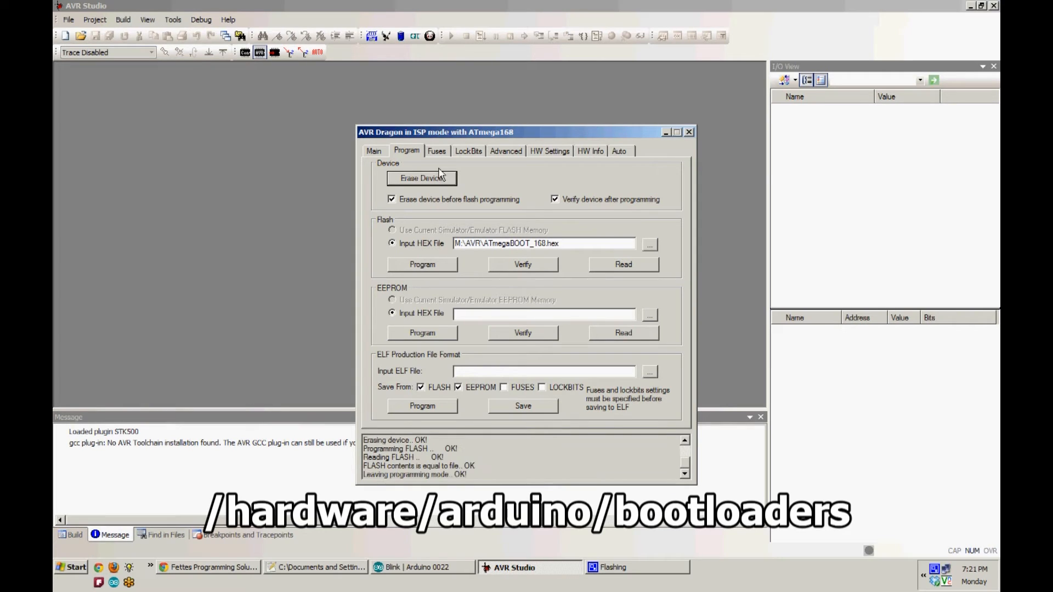
pyautogui.click(437, 150)
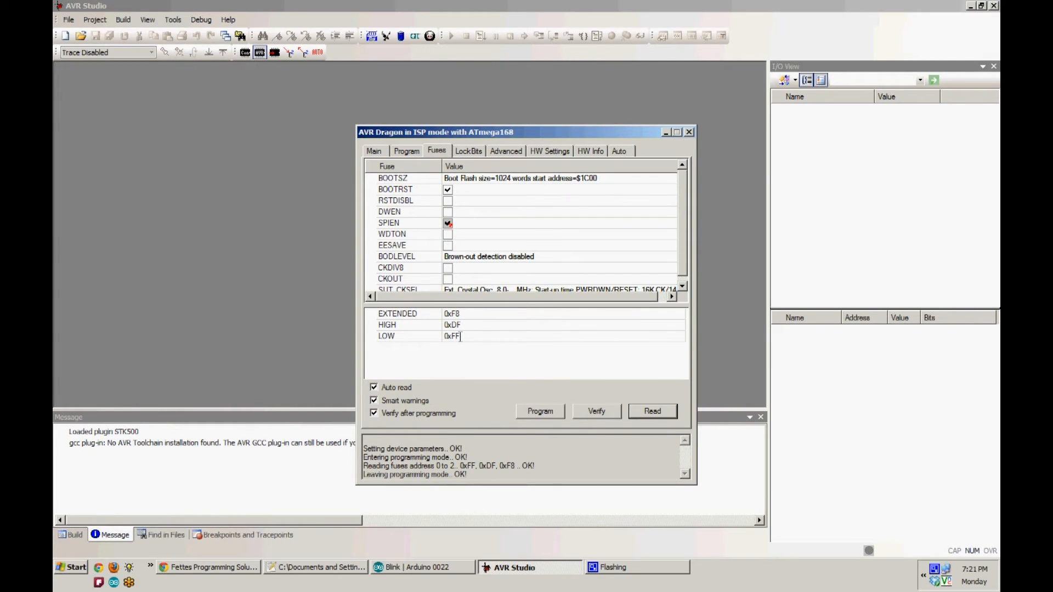
# Write the fuses and lock bits 0xCF to the chip and close the programming window.
pyautogui.click(468, 150)
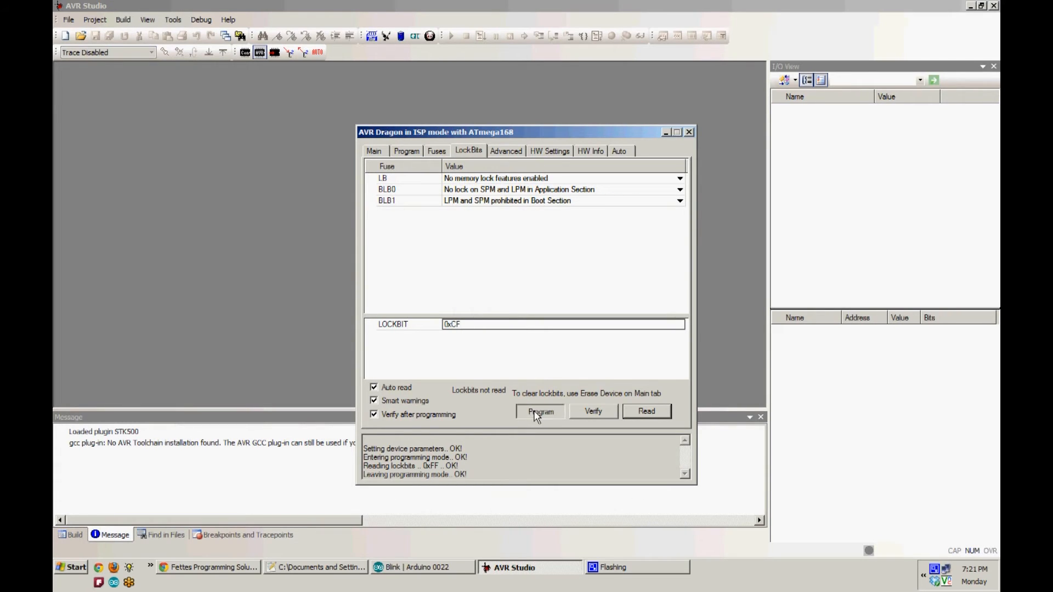
pyautogui.click(540, 412)
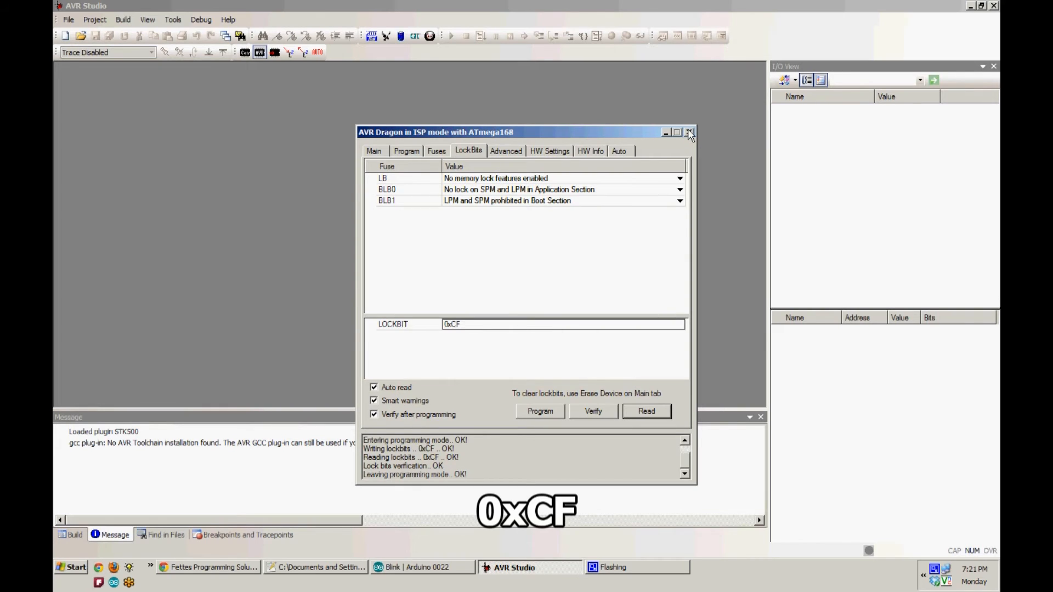
pyautogui.click(688, 132)
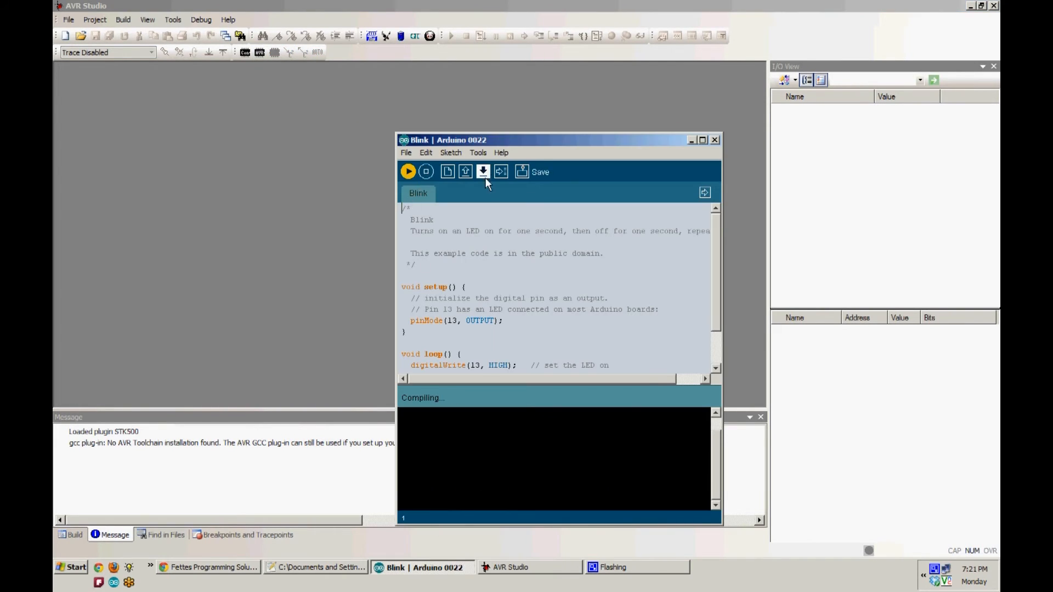
pyautogui.moveTo(493, 181)
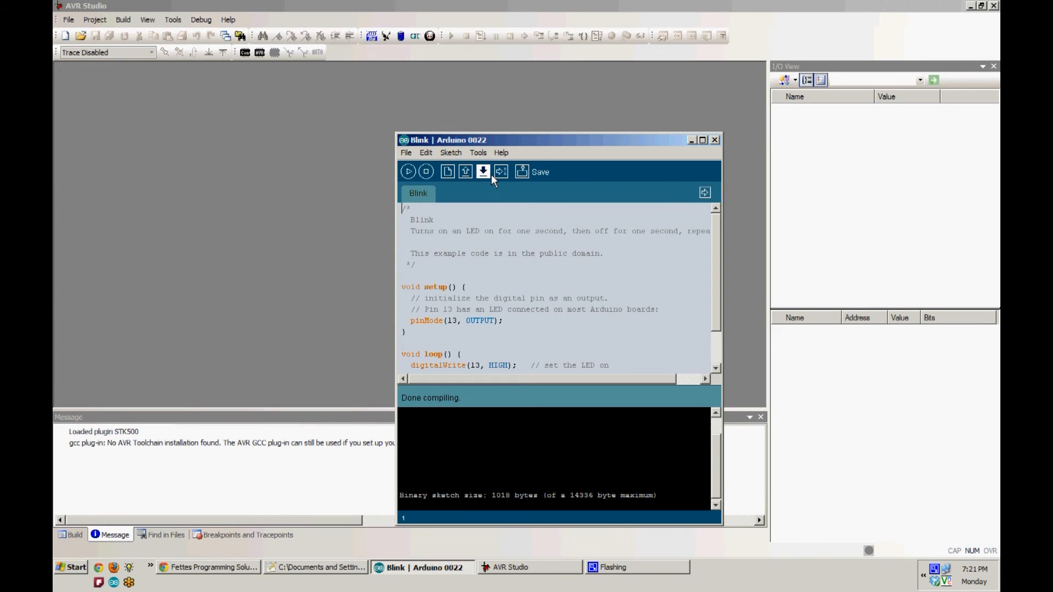
pyautogui.moveTo(500, 172)
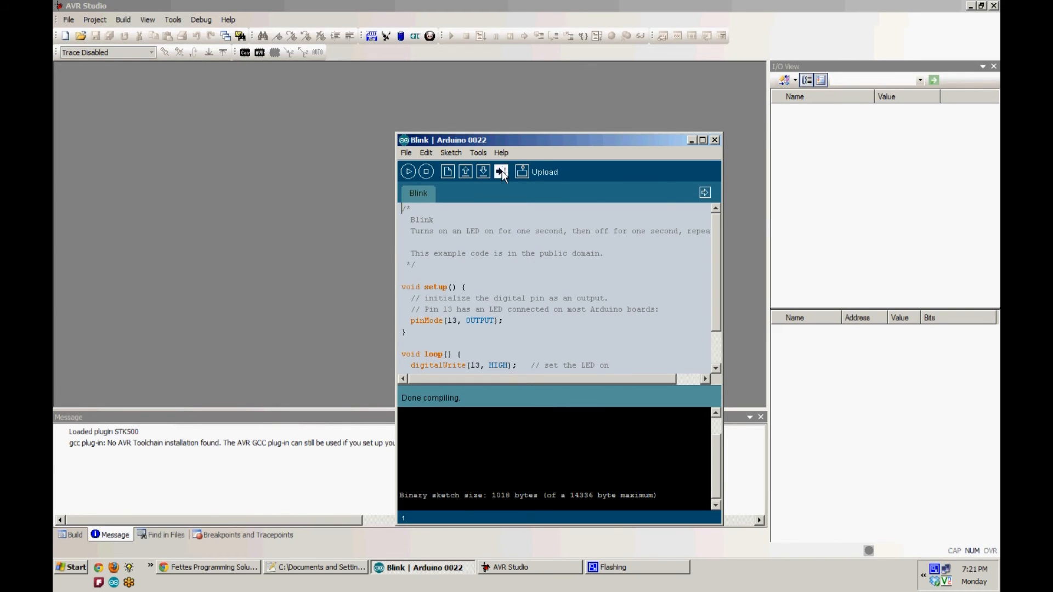
# Upload the compiled Blink sketch to the ATmega168 from Arduino 0022.
pyautogui.click(500, 172)
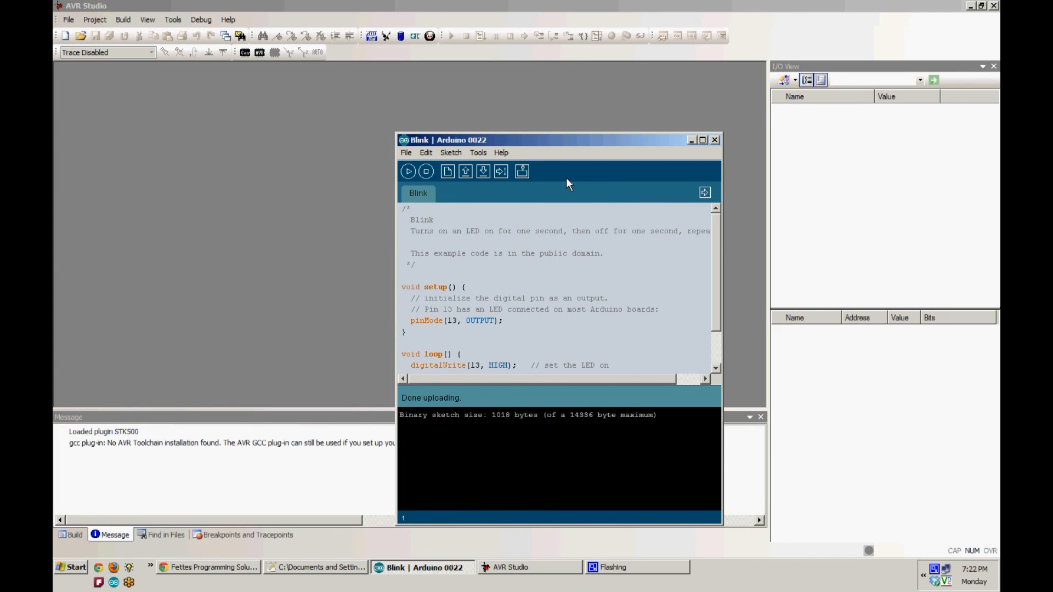
pyautogui.click(209, 567)
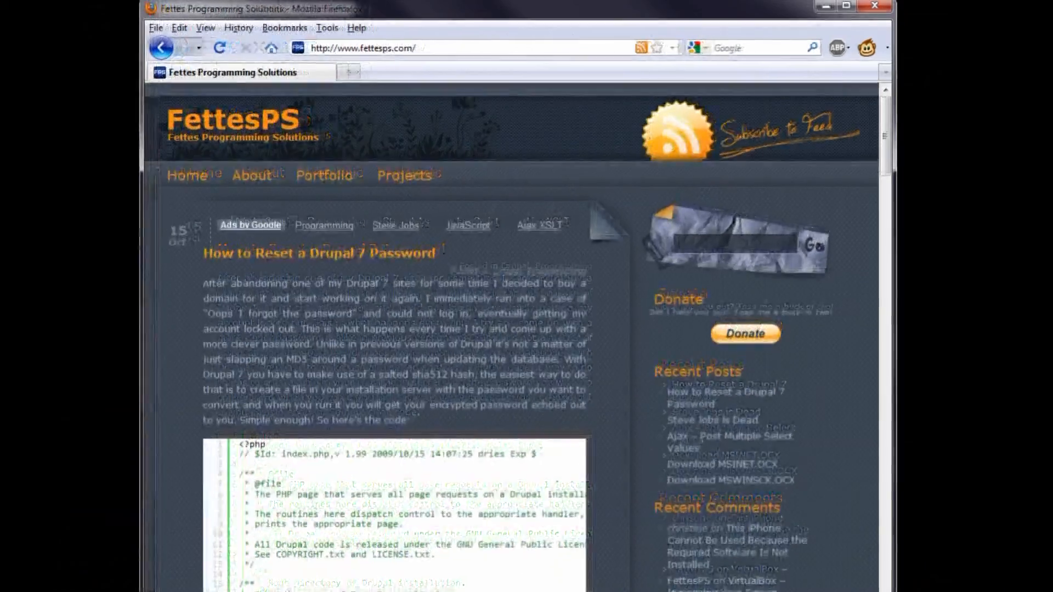